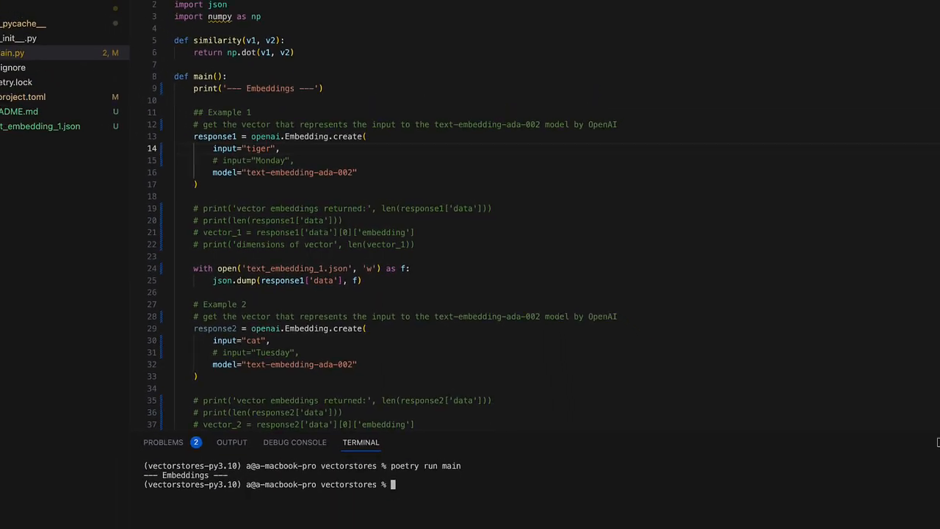
# Inspect the saved text_embedding_1.json vector data, scrolling through its values.
pyautogui.click(63, 132)
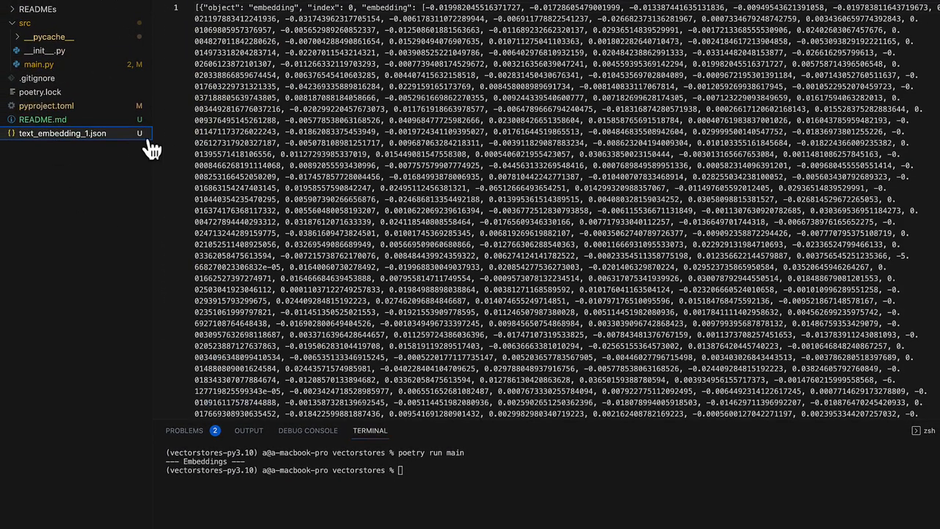
pyautogui.scroll(-3)
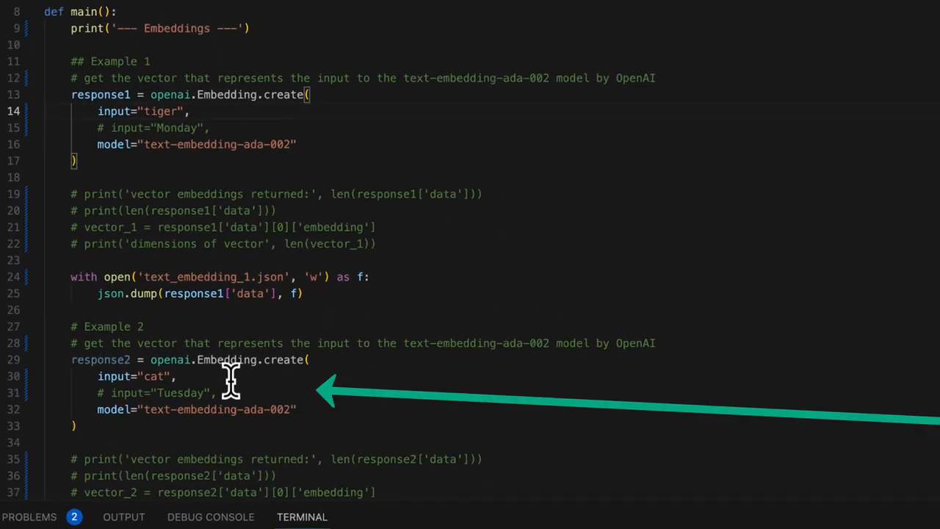
pyautogui.scroll(-3)
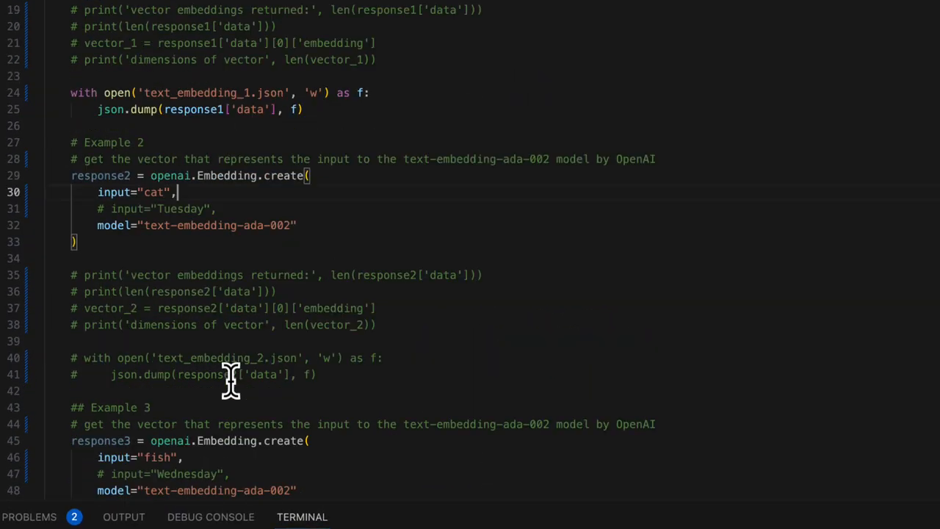
pyautogui.scroll(-3)
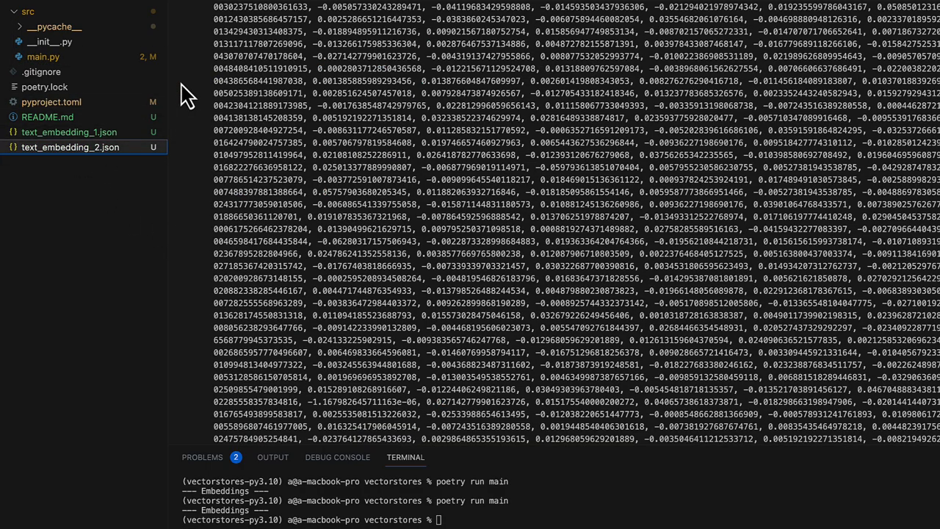
pyautogui.scroll(-3)
pyautogui.write('poetry run main')
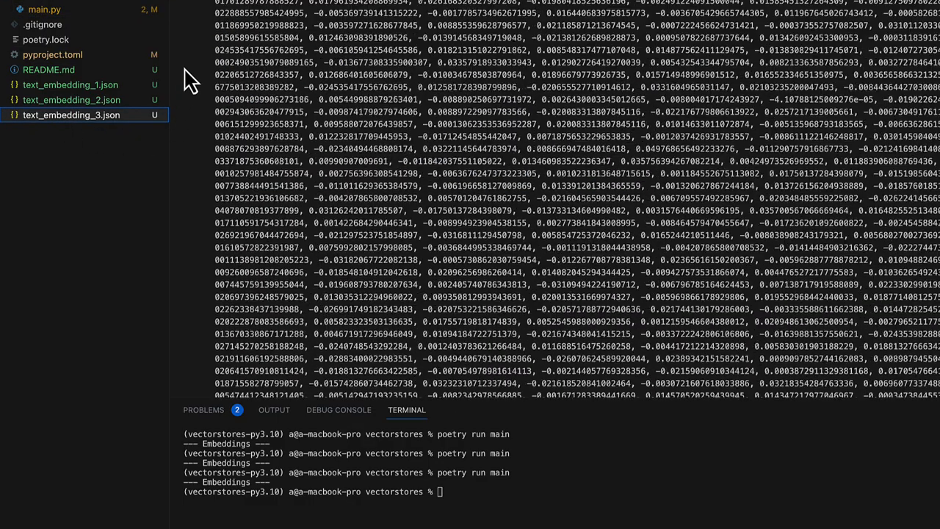
# Scroll through the fish embedding vector in text_embedding_3.json.
pyautogui.scroll(-3)
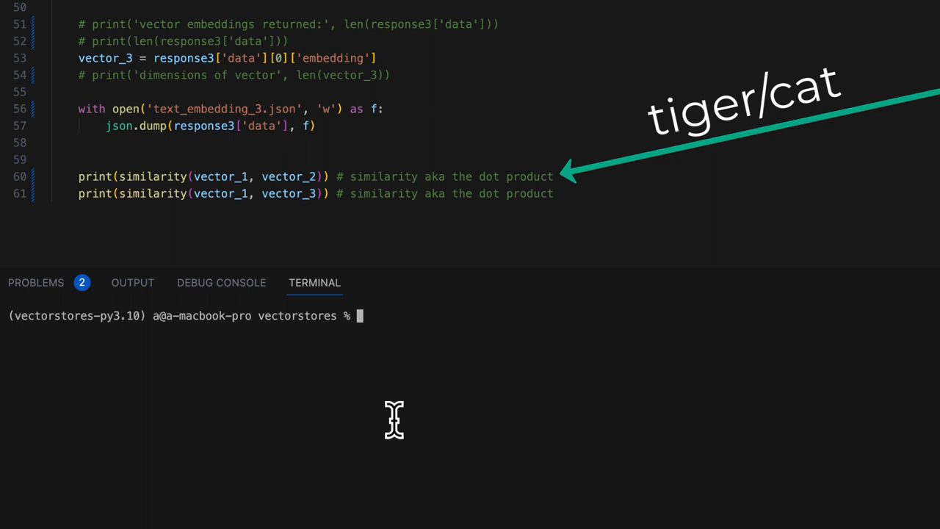
# Clear the terminal and run poetry run main to print the tiger/cat and tiger/fish similarities.
pyautogui.write('clear')
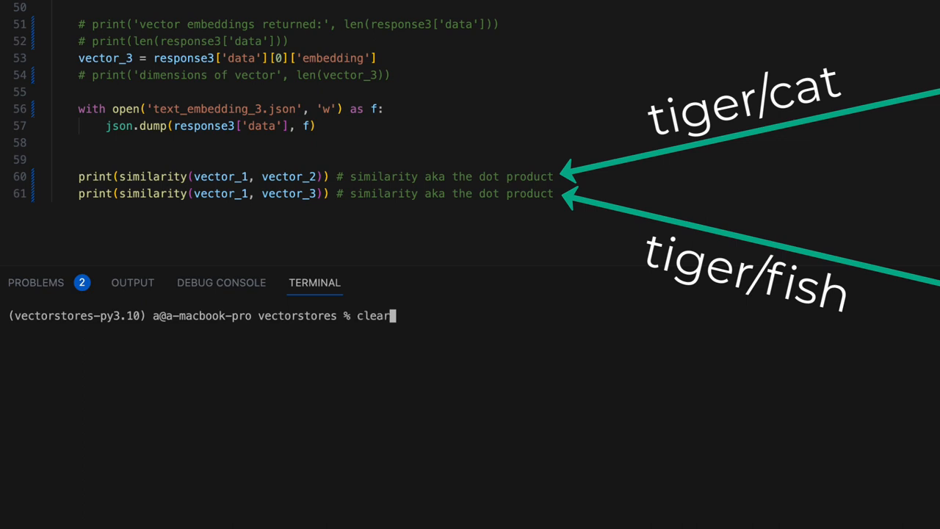
pyautogui.write('poetry run main')
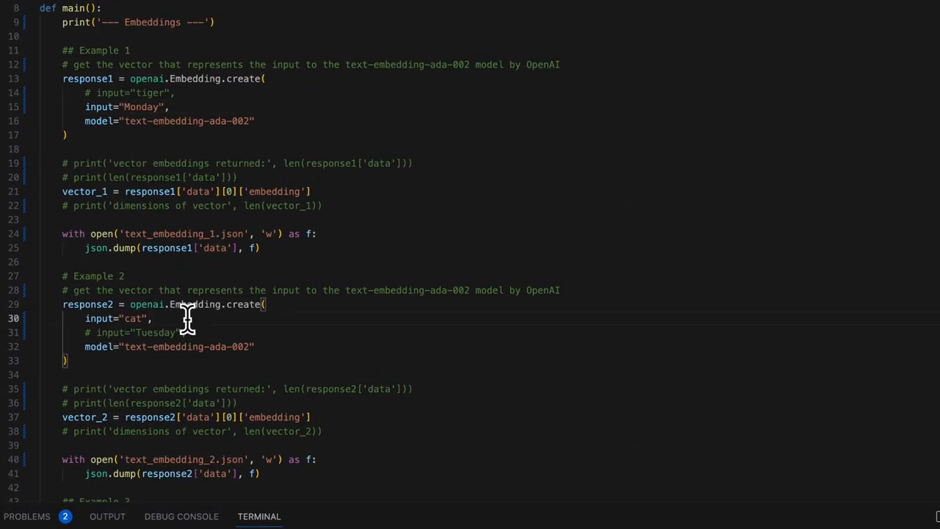
# Rerun the script with Monday, Tuesday and Wednesday inputs to score the weekday similarities.
pyautogui.scroll(-3)
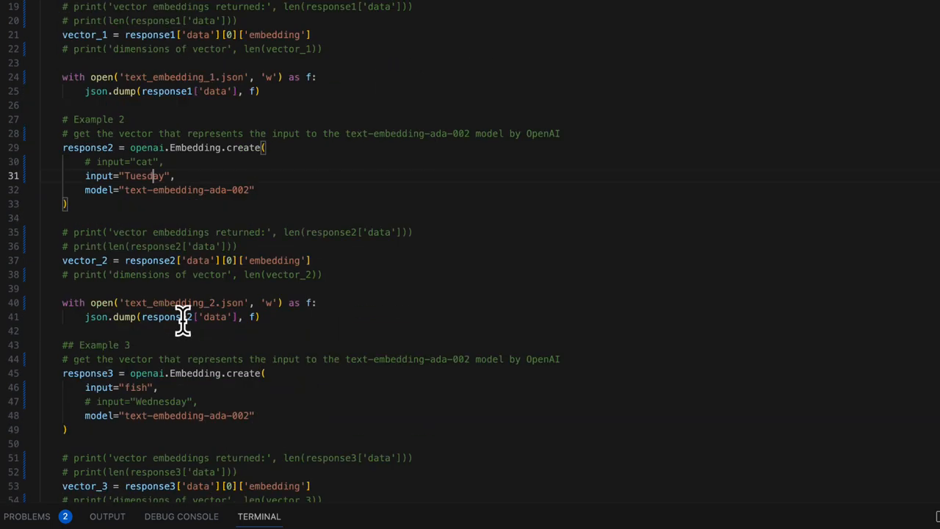
pyautogui.scroll(-3)
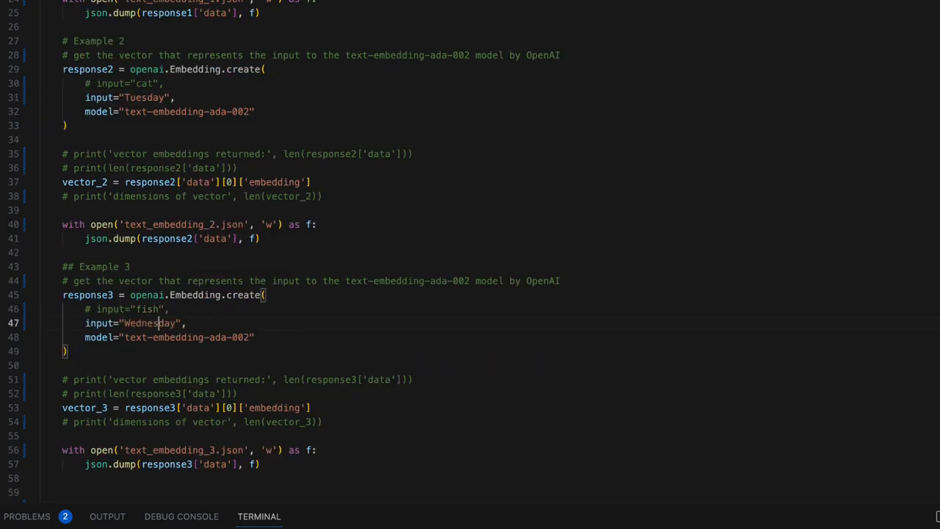
pyautogui.scroll(-3)
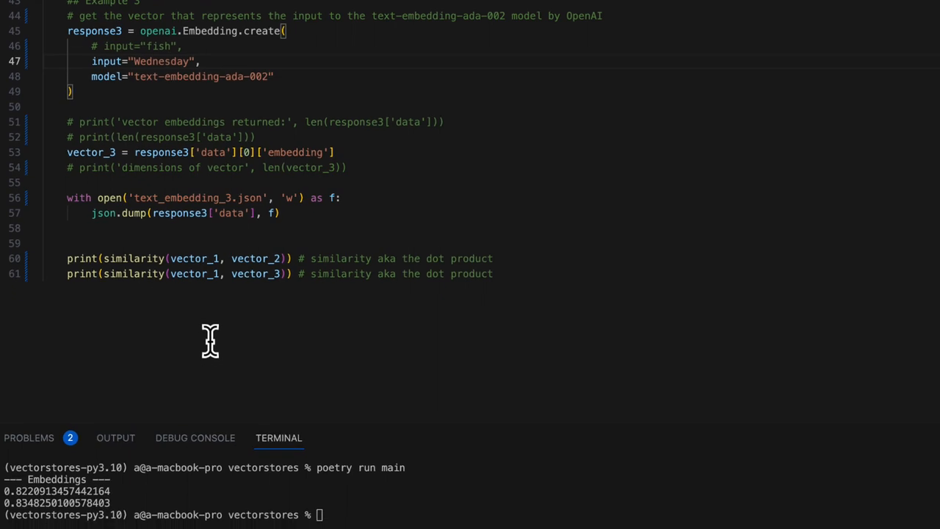
pyautogui.scroll(-3)
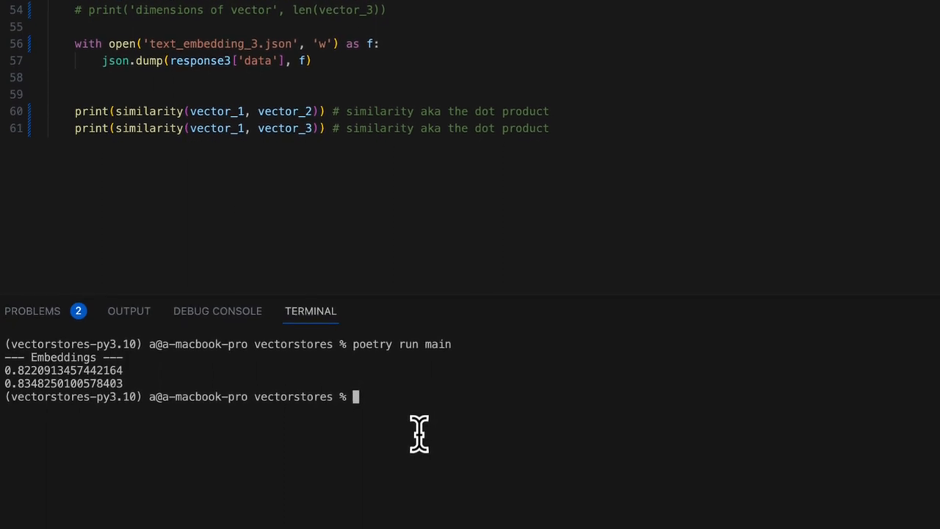
pyautogui.press('enter')
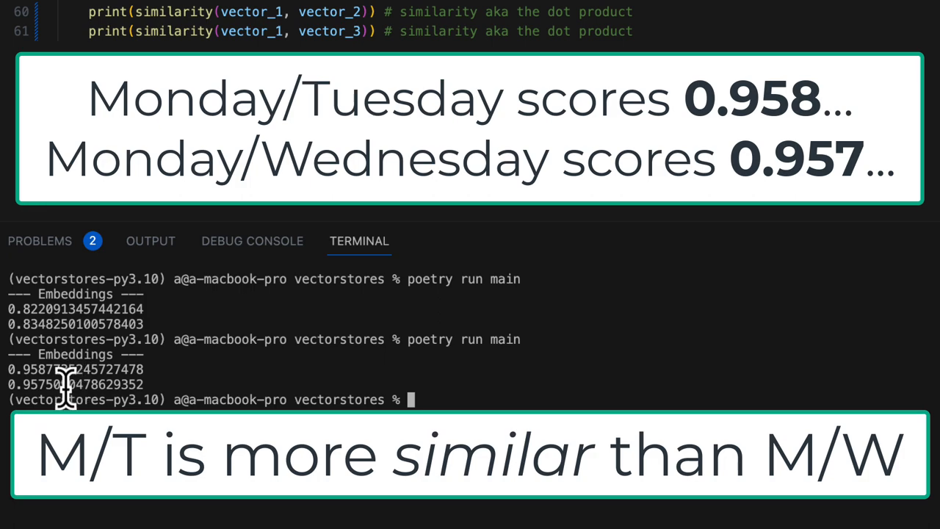
pyautogui.moveTo(169, 385)
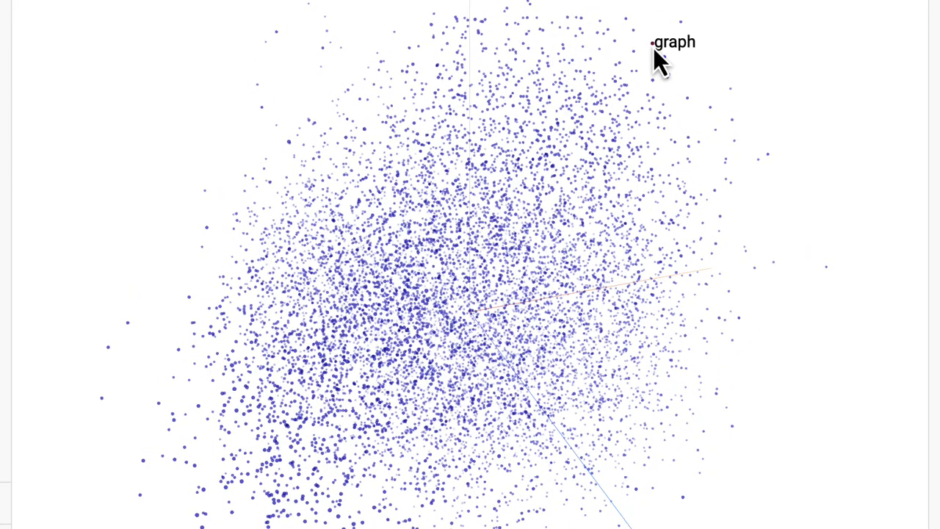
pyautogui.moveTo(683, 47)
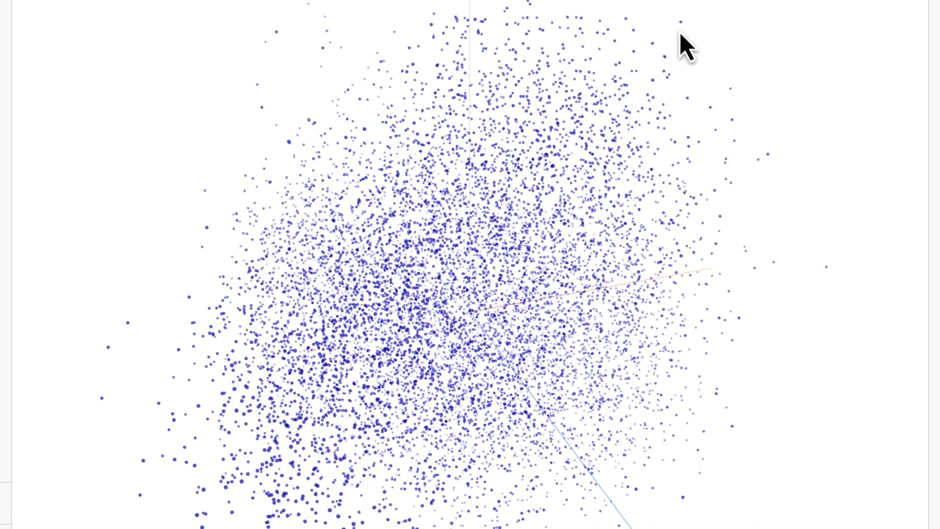
pyautogui.moveTo(673, 84)
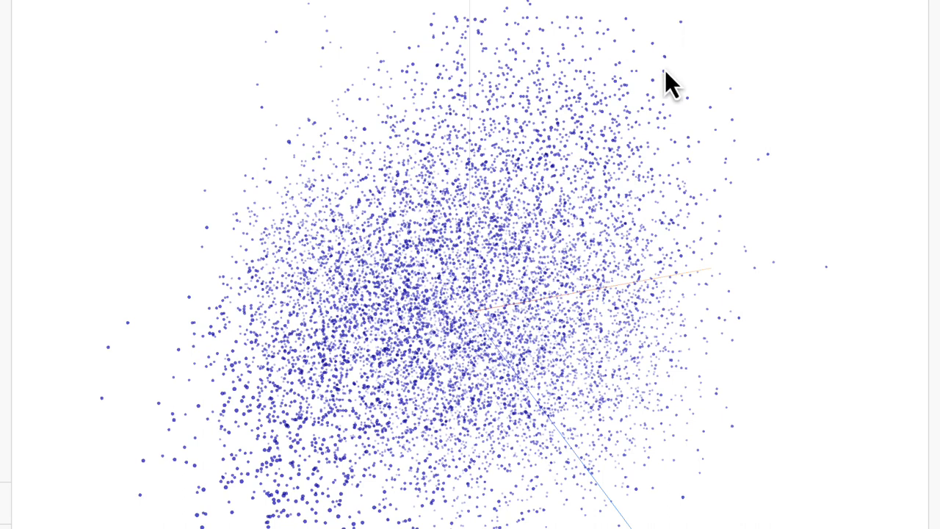
pyautogui.moveTo(674, 103)
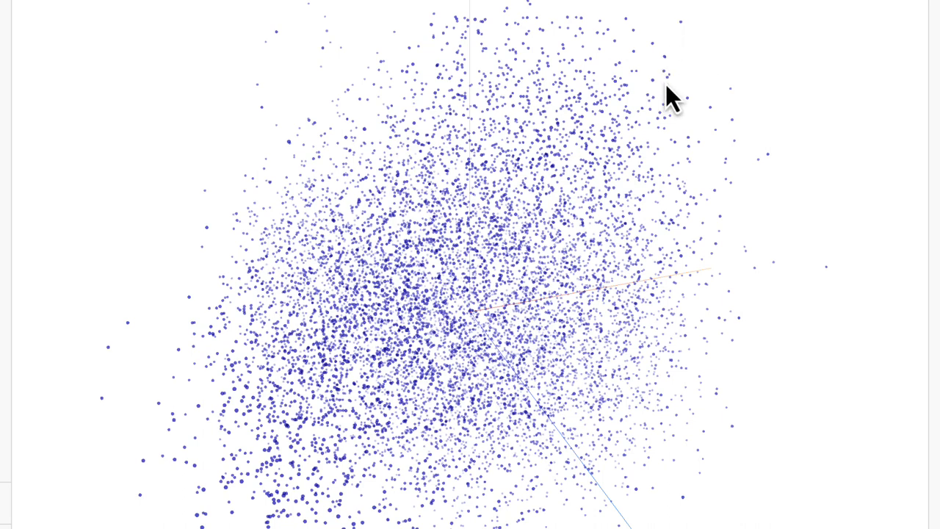
pyautogui.moveTo(668, 91)
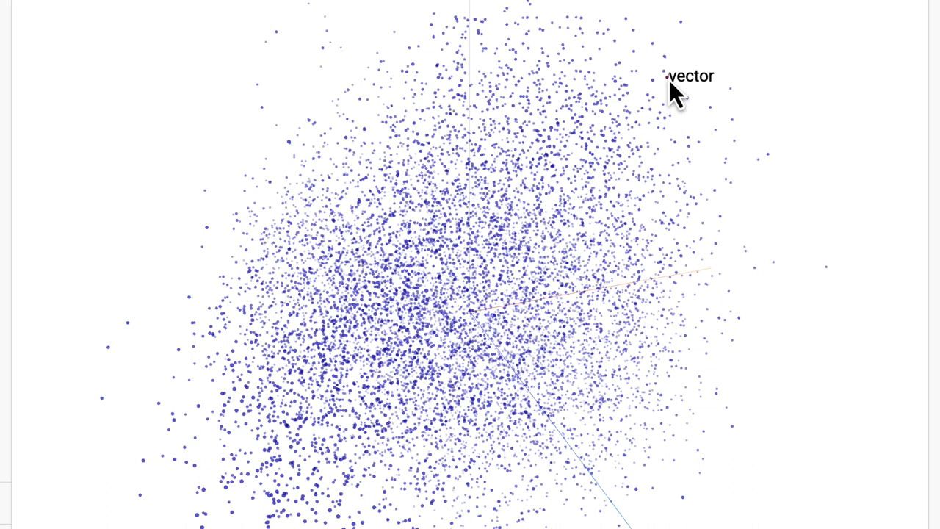
pyautogui.moveTo(639, 48)
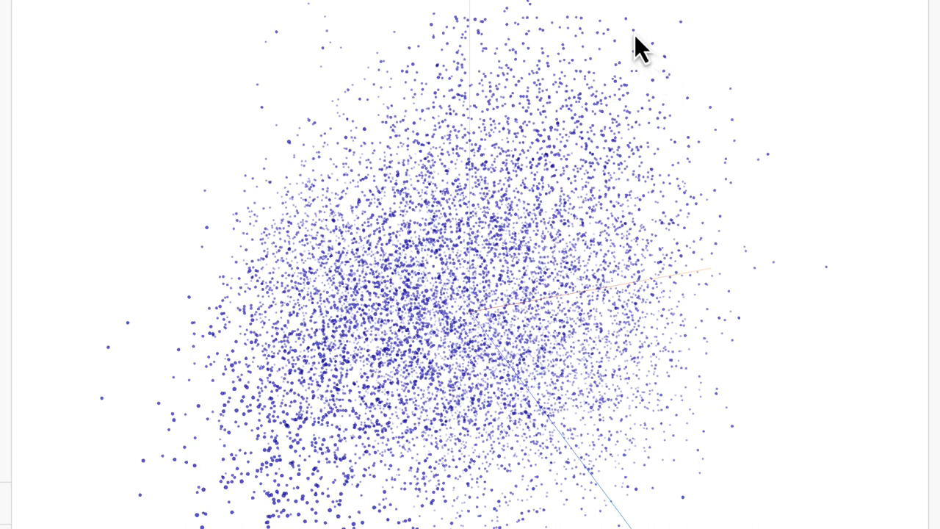
pyautogui.moveTo(638, 59)
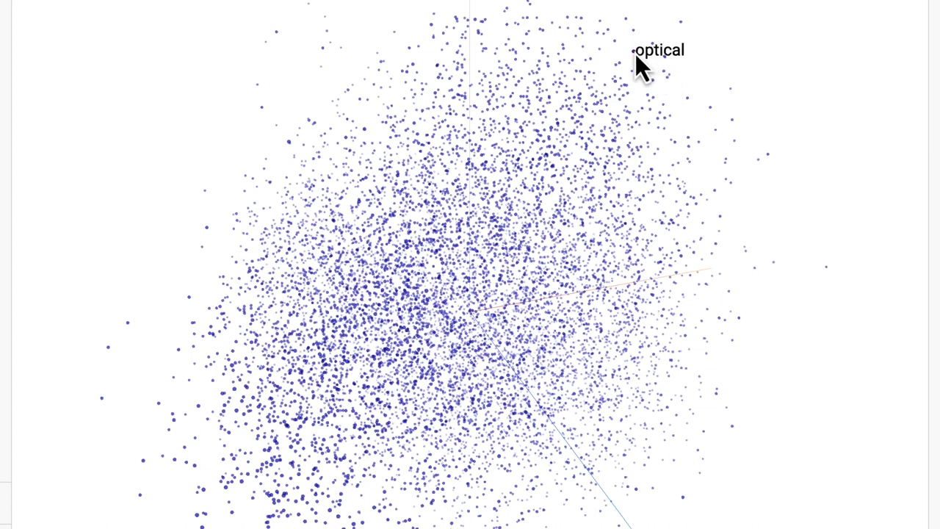
pyautogui.moveTo(708, 57)
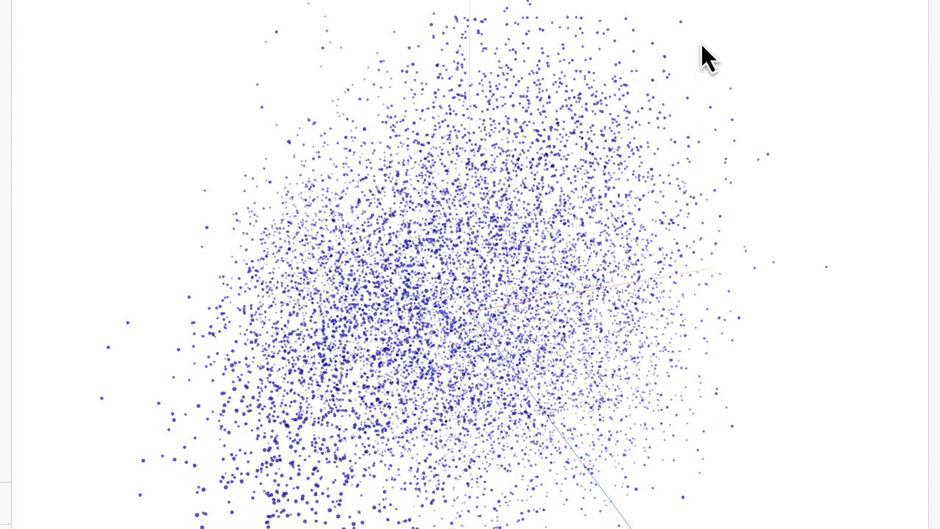
pyautogui.moveTo(353, 27)
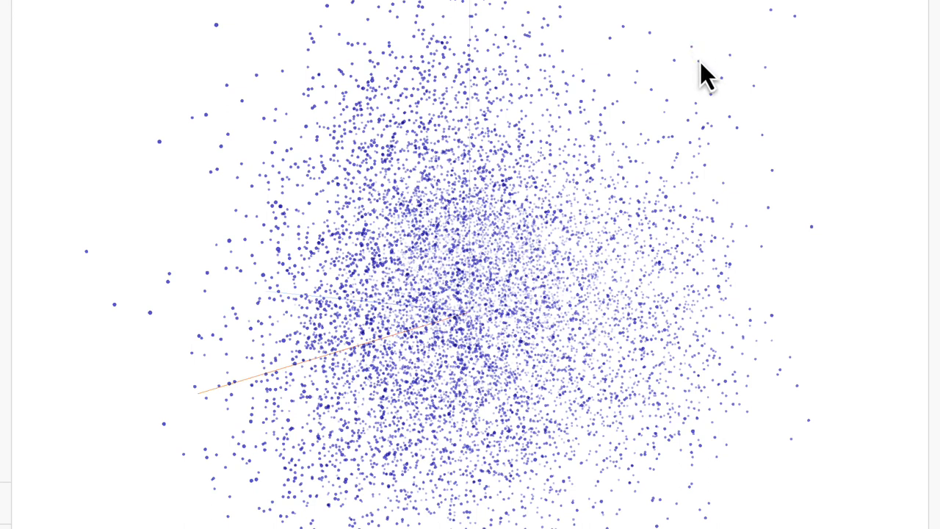
pyautogui.moveTo(674, 76)
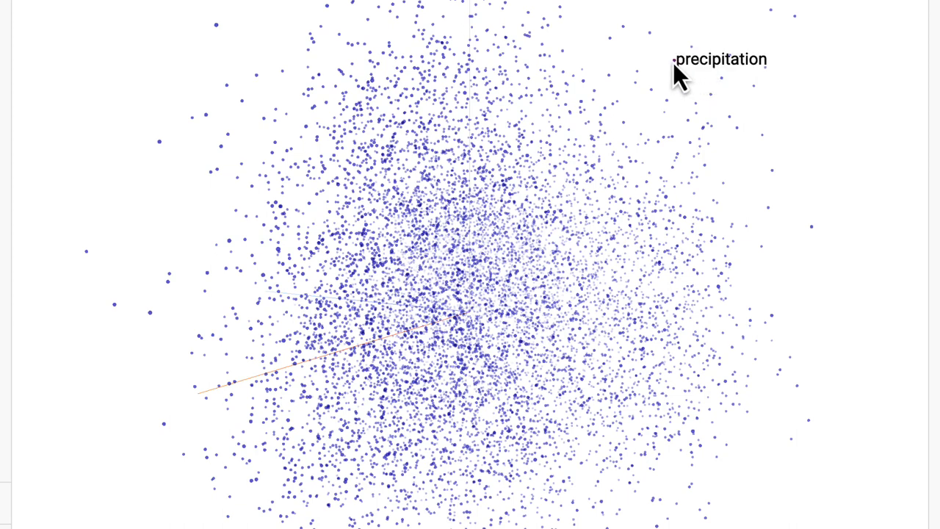
pyautogui.moveTo(738, 71)
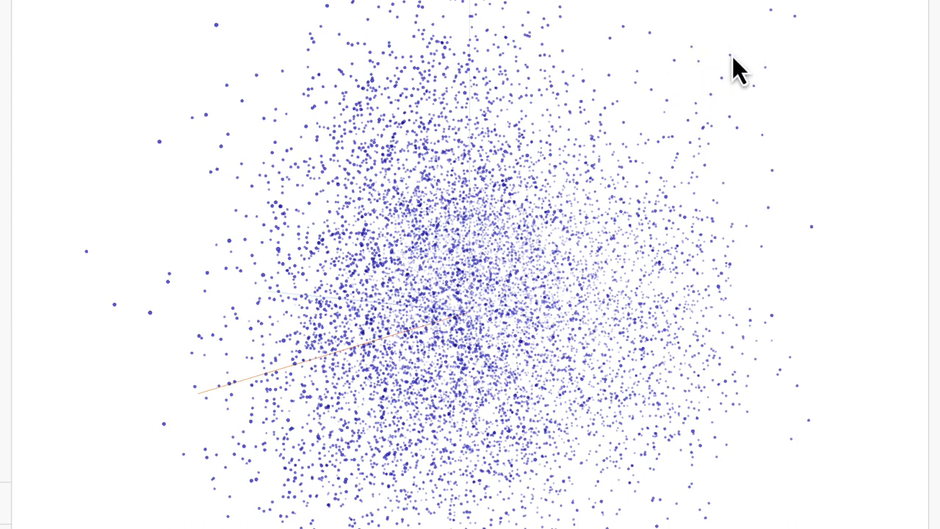
pyautogui.moveTo(753, 59)
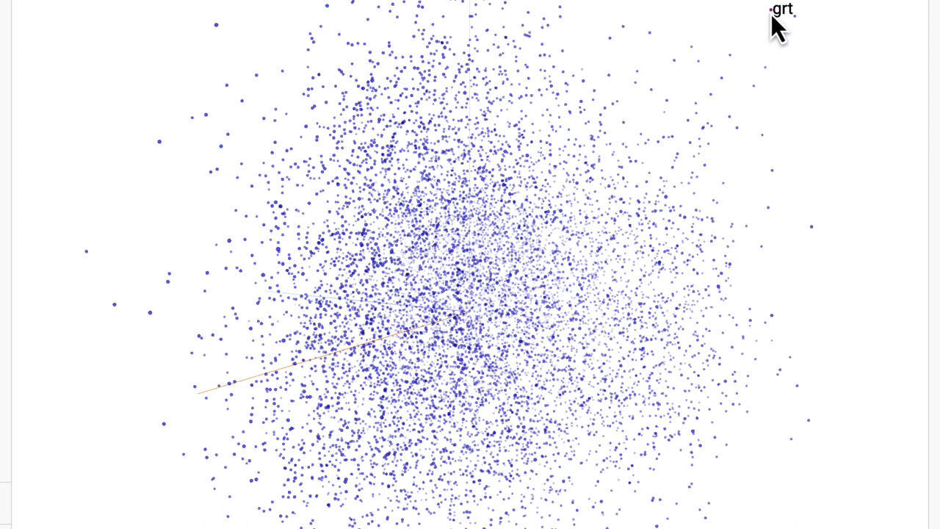
pyautogui.moveTo(717, 106)
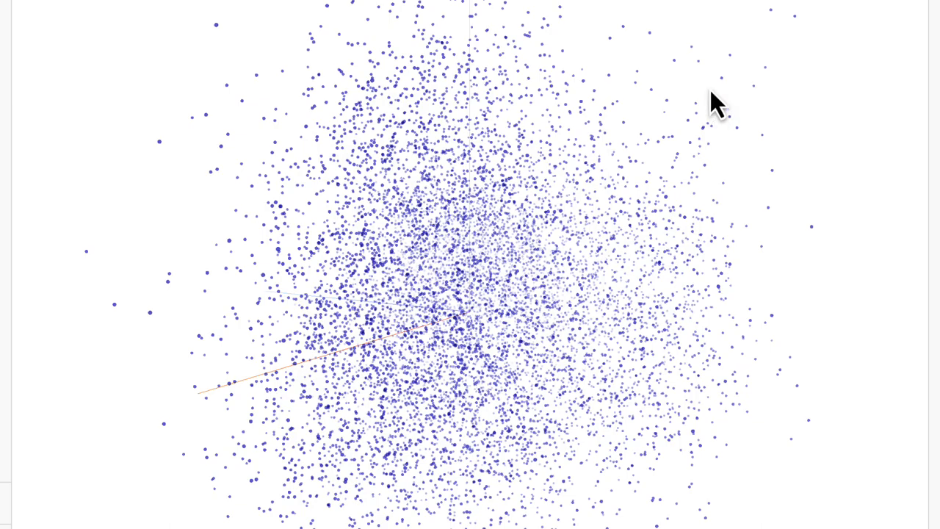
pyautogui.moveTo(658, 59)
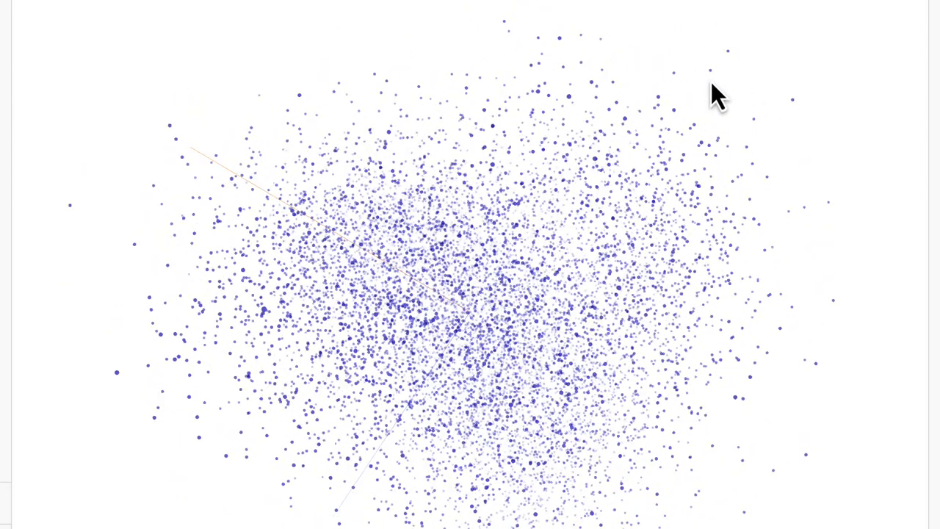
pyautogui.moveTo(729, 71)
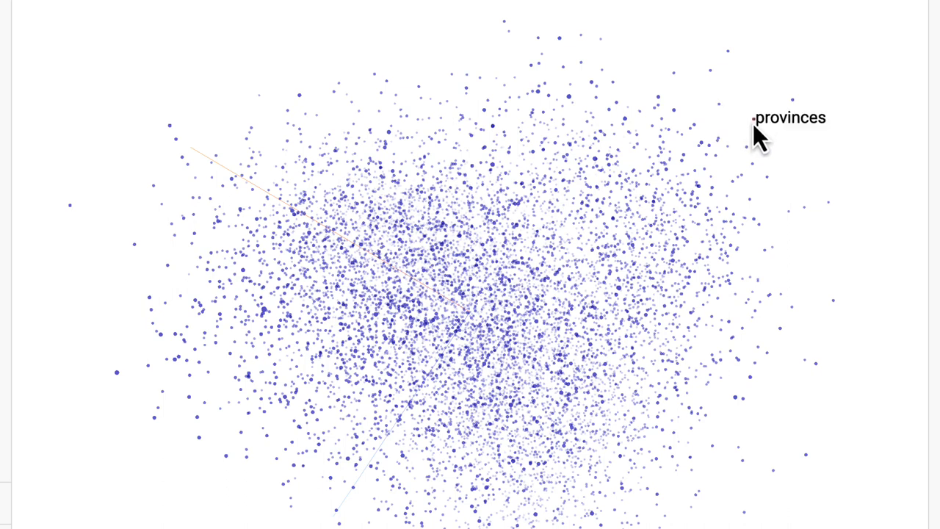
pyautogui.moveTo(797, 118)
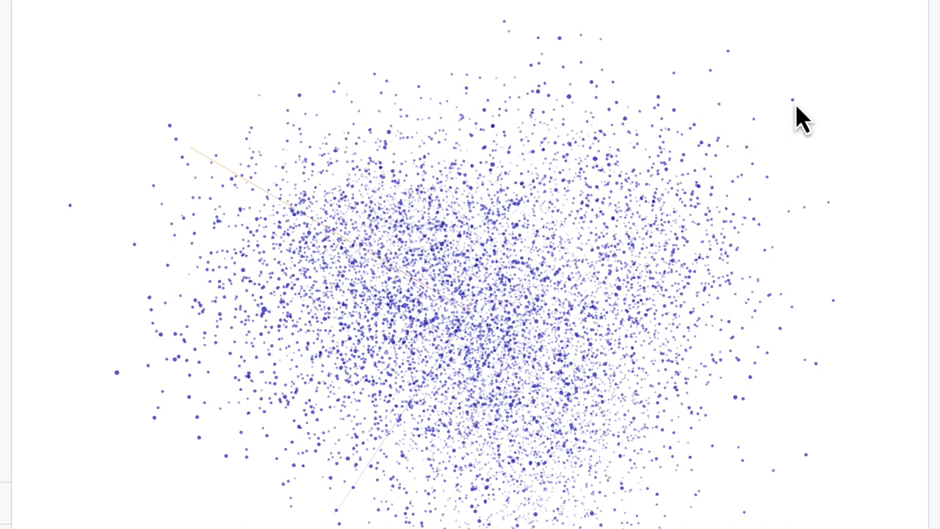
pyautogui.moveTo(793, 100)
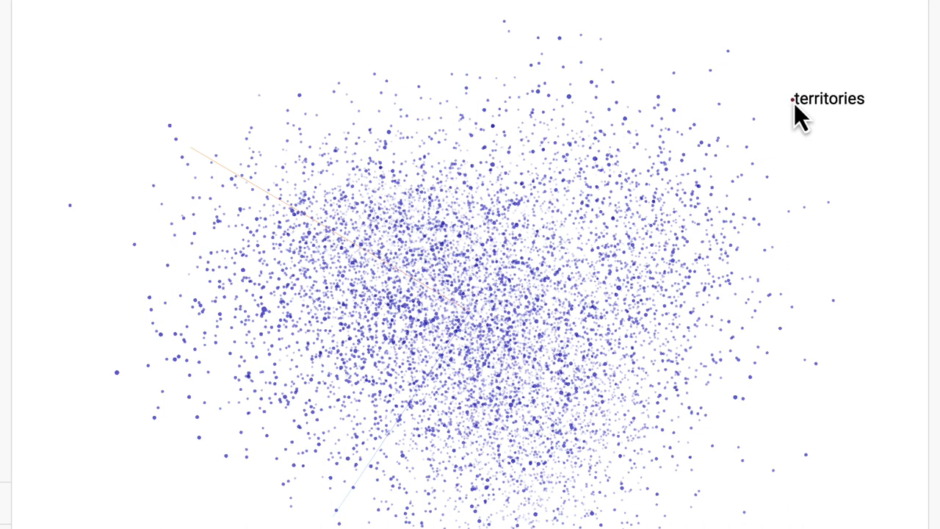
pyautogui.moveTo(661, 121)
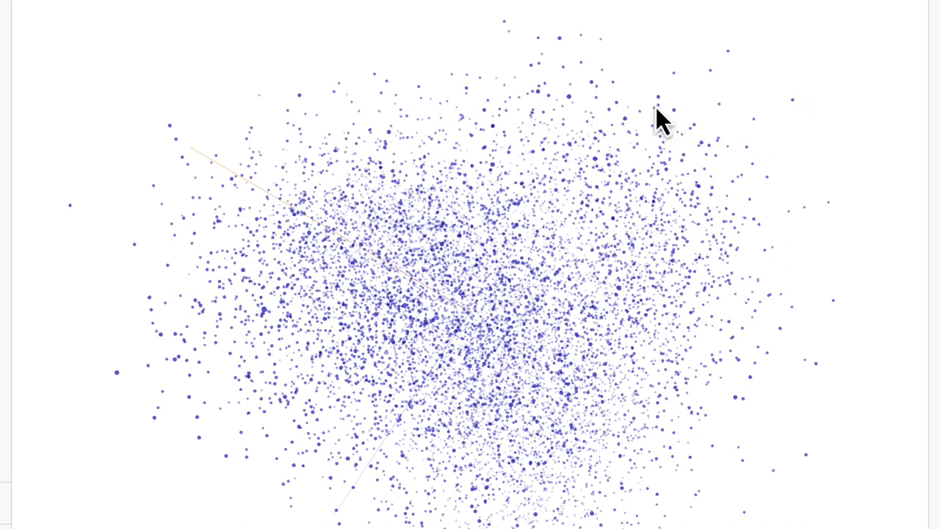
pyautogui.moveTo(664, 81)
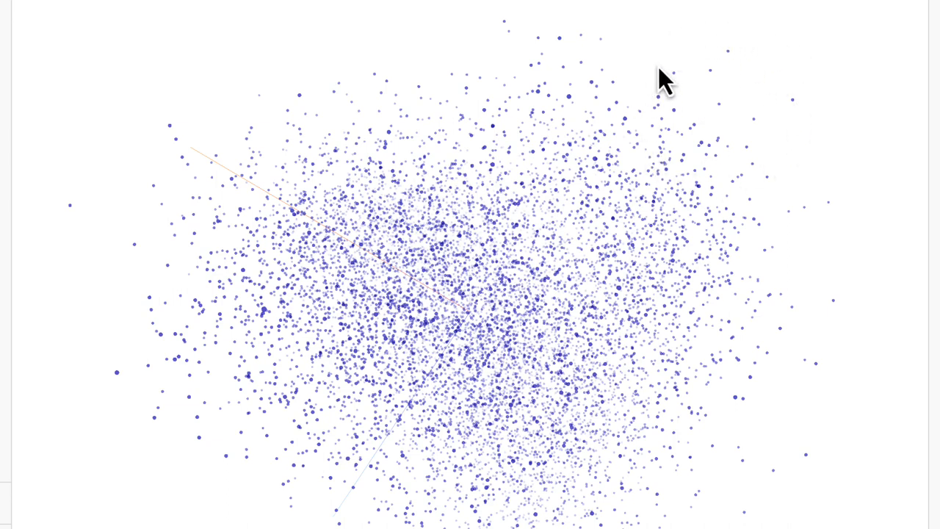